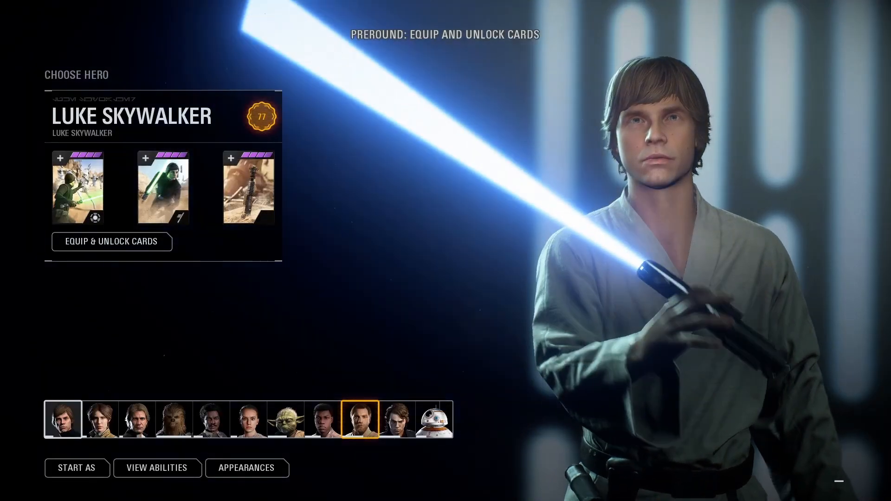
- Leave Battlefront II's hero selection and return to the desktop with a new folder created
click(399, 426)
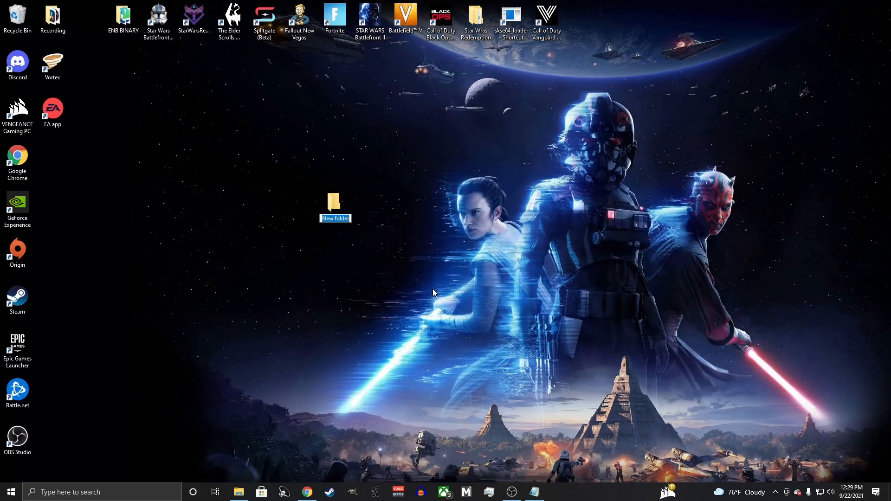
- Name the desktop folders Frosty MODS, Gameplay Merger and Localisation Editor
text(Frosty MODS)
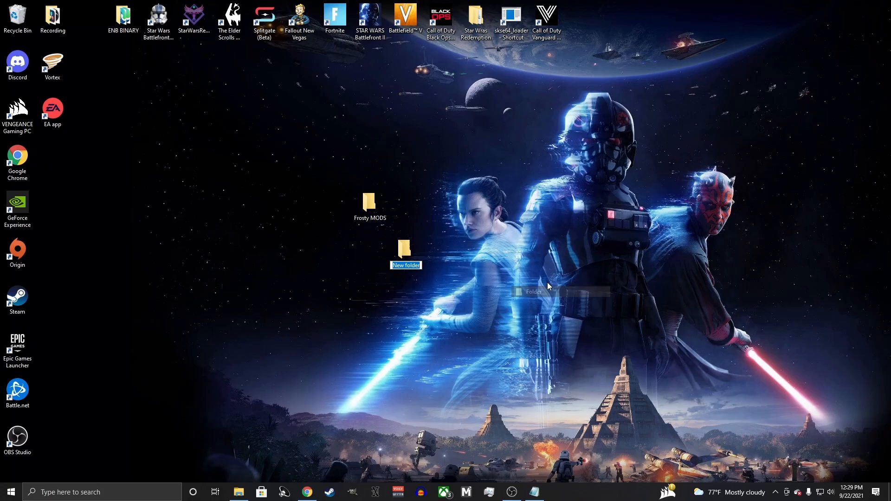
text(Gameplay Merger)
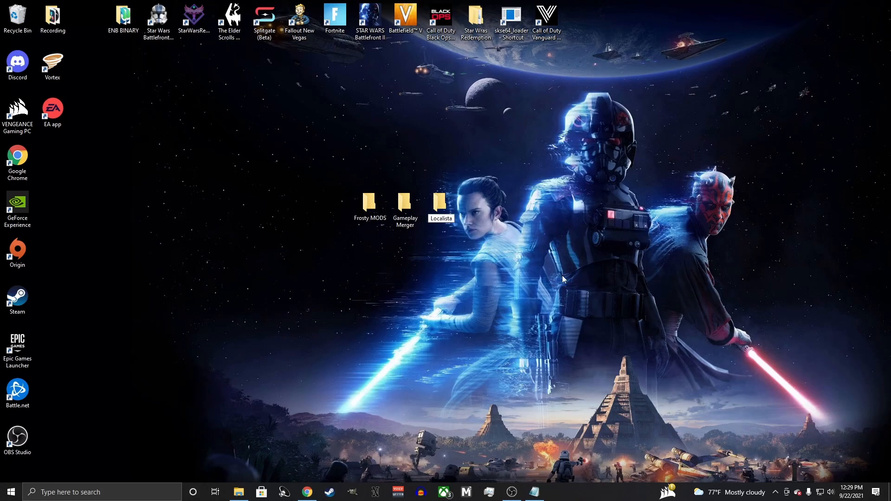
text(Local)
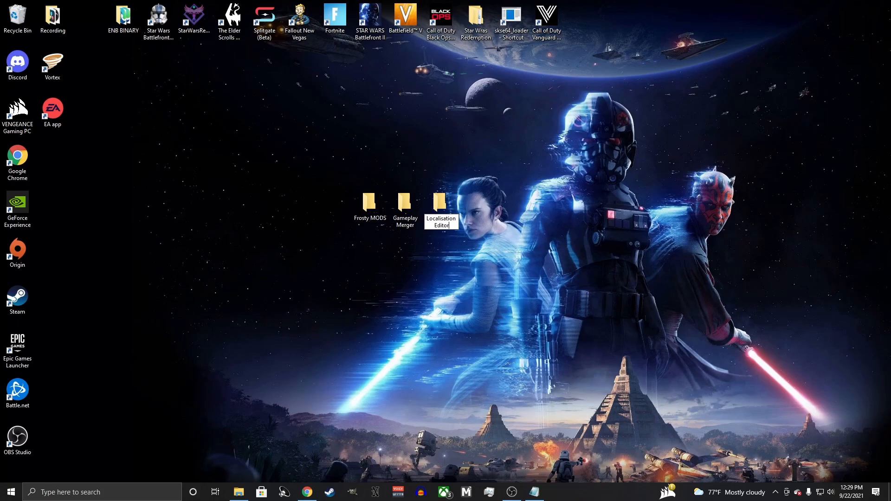
click(440, 202)
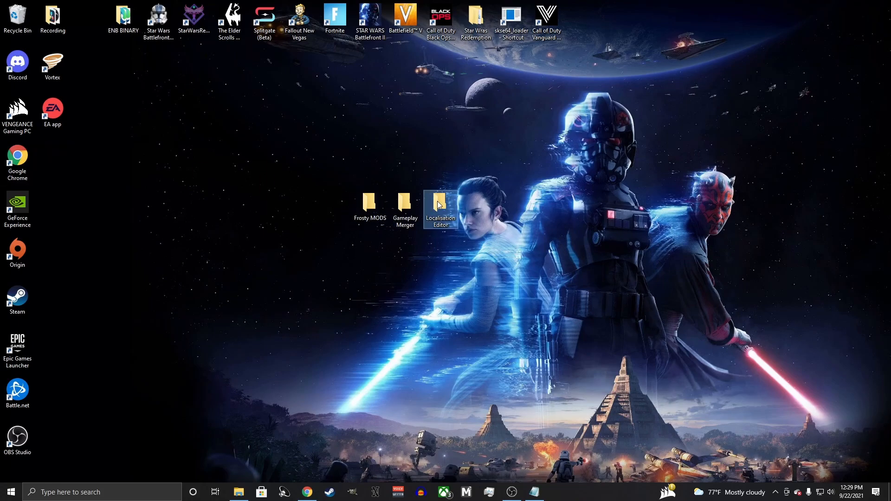
mouse_move(503, 484)
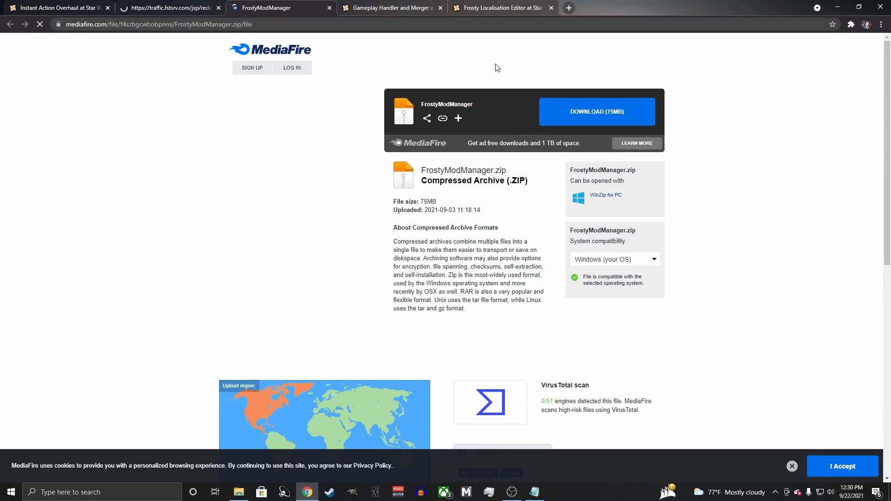
- Start the 75 MB FrostyModManager.zip download from MediaFire
click(597, 112)
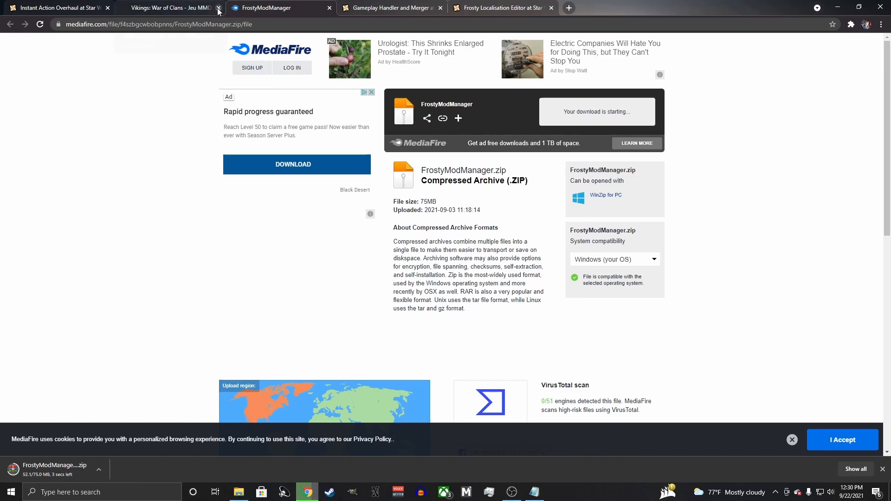
- Close the ad tab and show the Downloads folder with the FrostyModManager archive
click(238, 492)
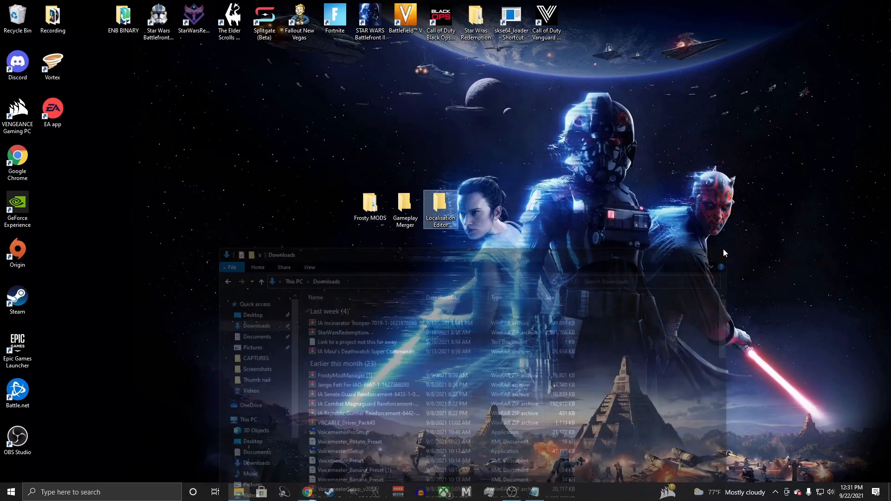
double_click(370, 202)
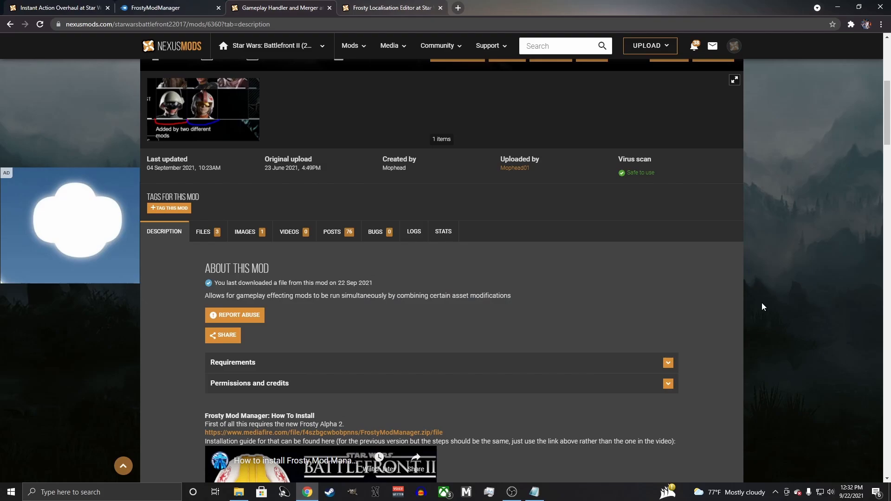
mouse_move(218, 236)
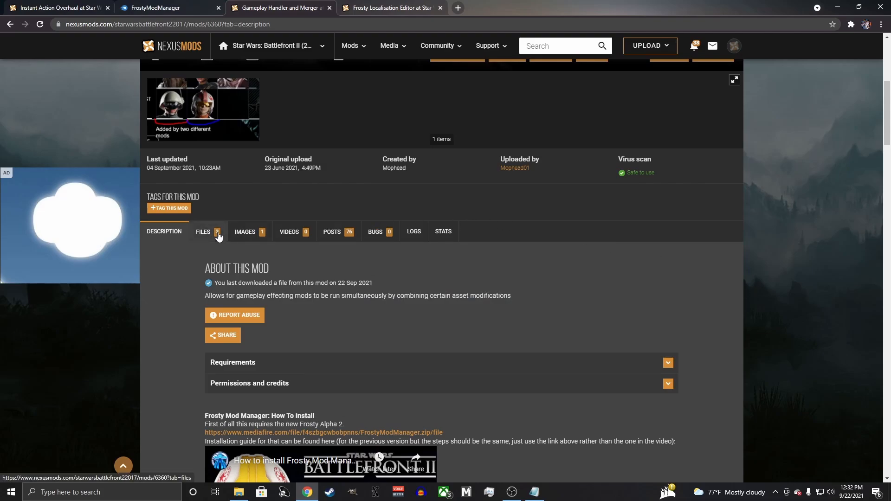
- Manually download the Frosty Mod Manager Gameplay Handler archive from the Files list
click(203, 232)
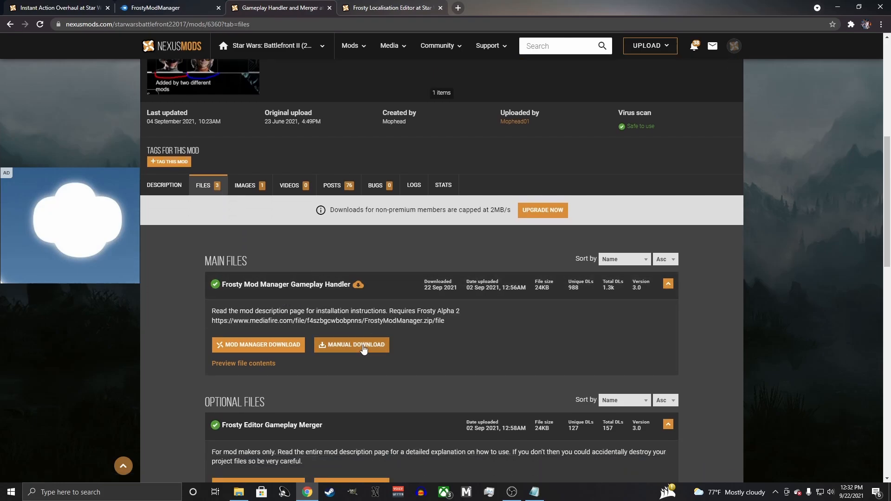
click(354, 344)
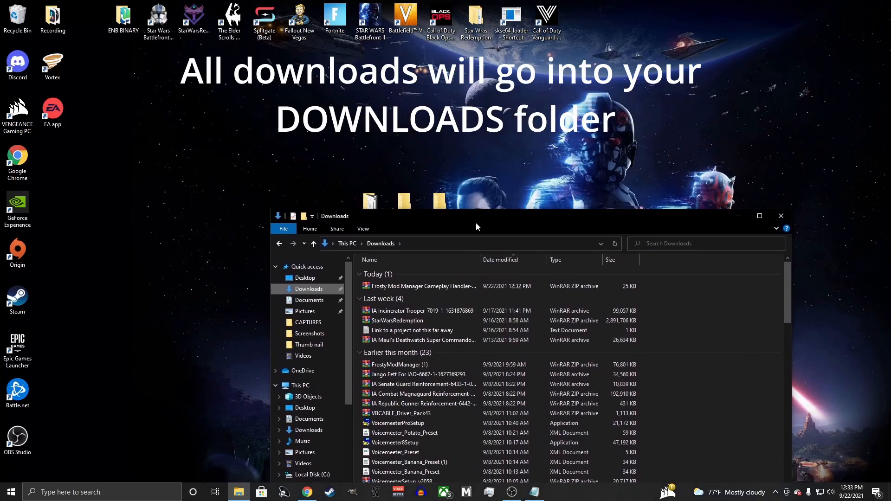
- Extract the Gameplay Handler archive inside the Gameplay Merger folder
click(421, 314)
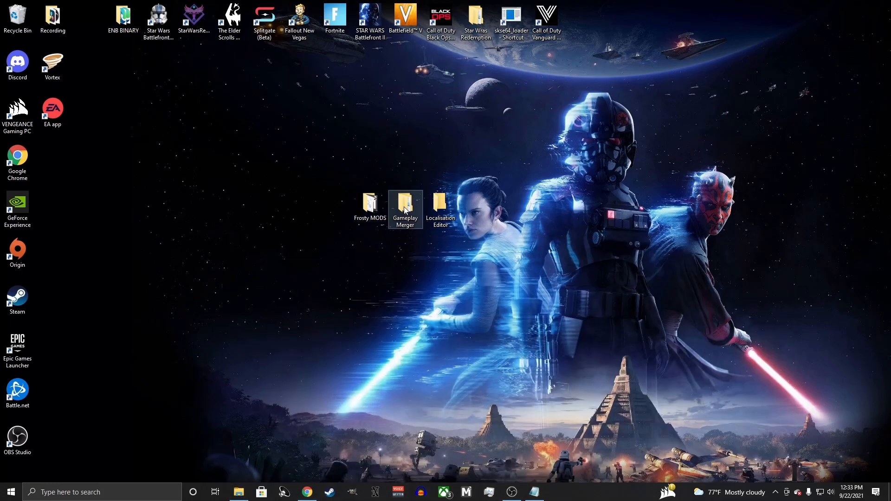
right_click(411, 64)
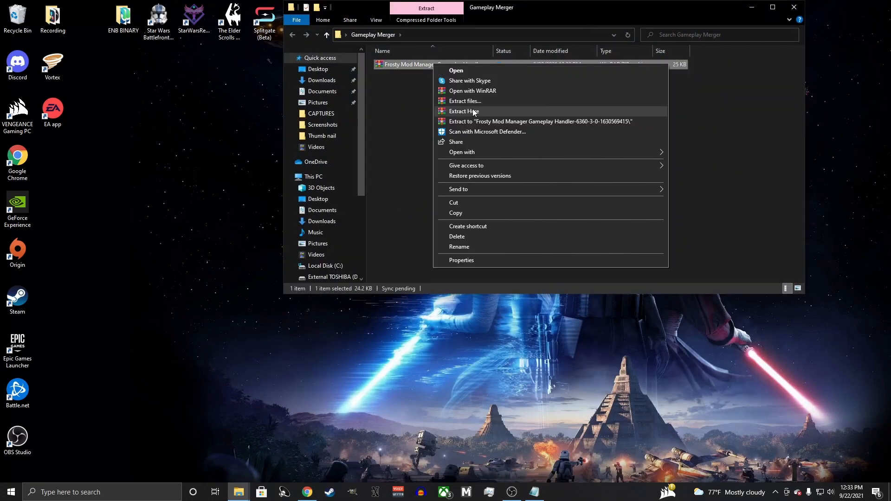
click(464, 112)
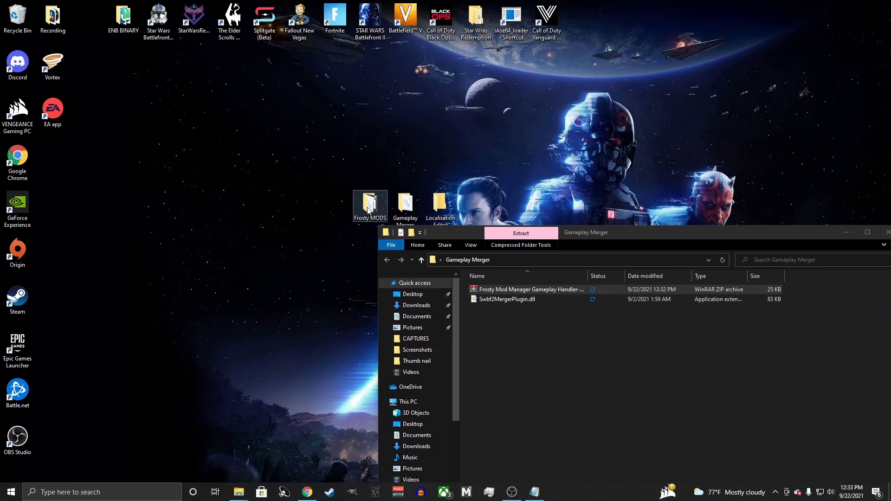
- Move Swbf2MergerPlugin.dll into the Plugins folder of Frosty MODS and verify it
double_click(370, 204)
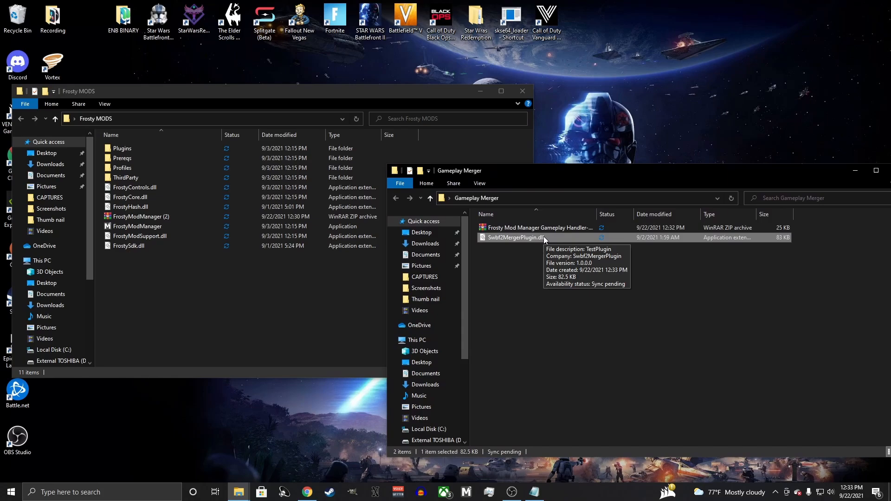
drag(515, 237, 141, 148)
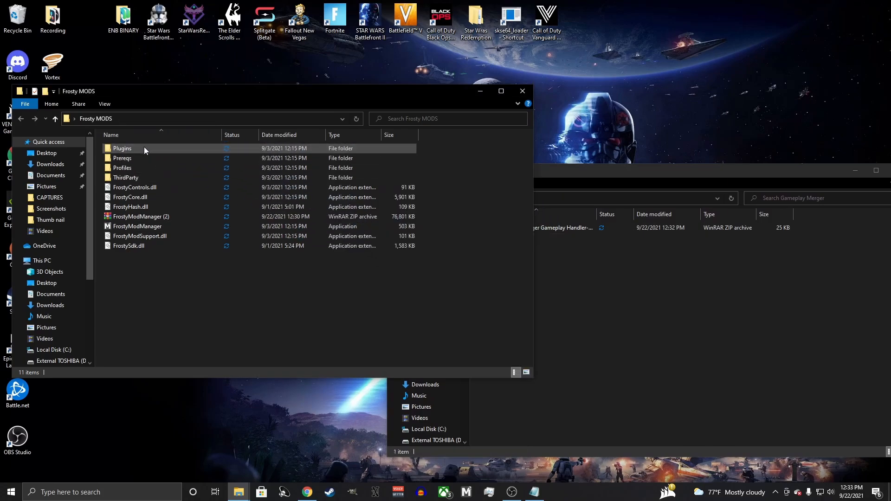
double_click(123, 148)
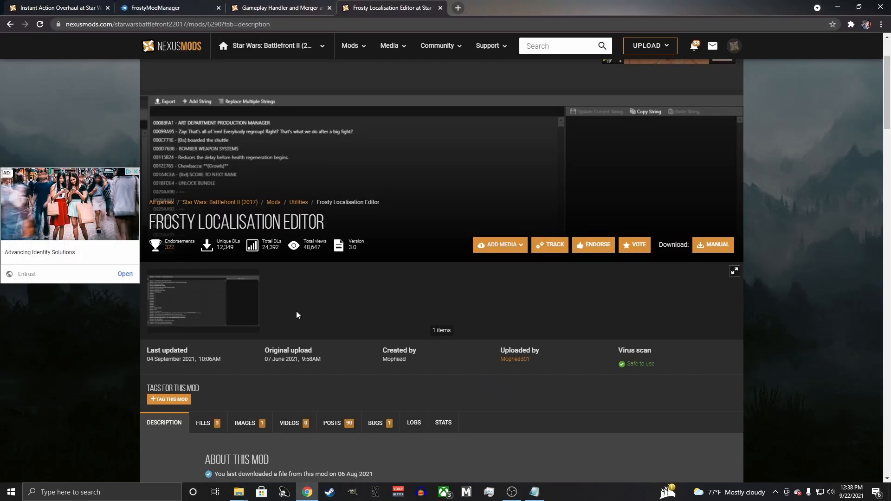
- Manually download Frosty Mod Manager String Merger V3 from the Localisation Editor files
click(202, 423)
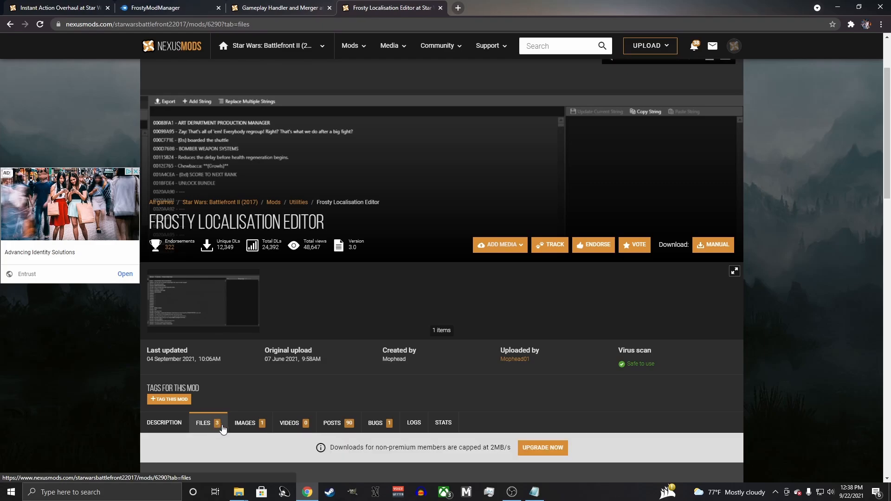
scroll(down, 3)
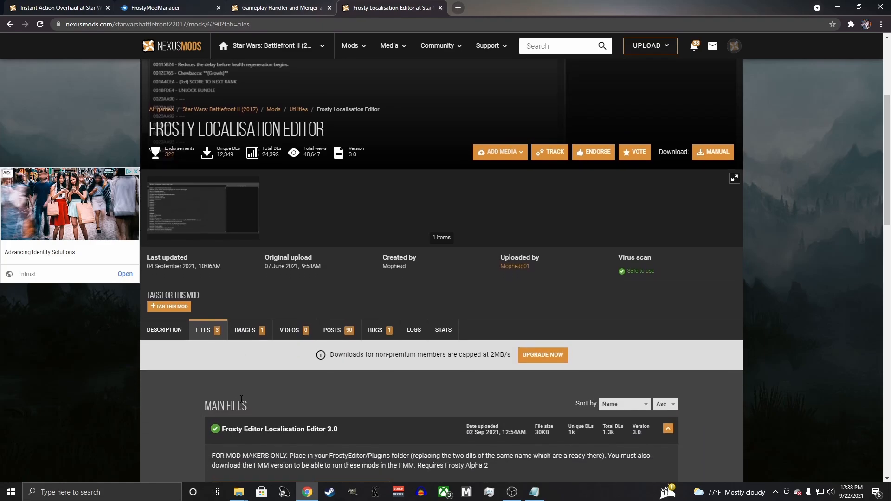
scroll(down, 3)
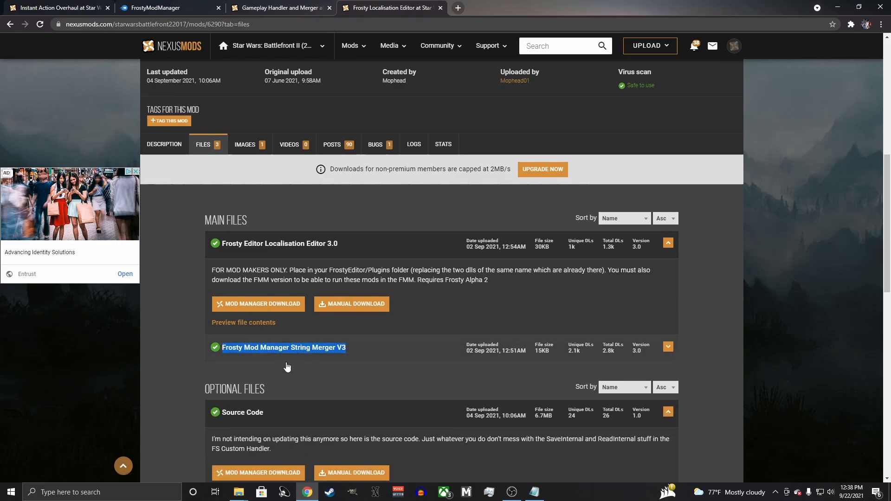
click(668, 347)
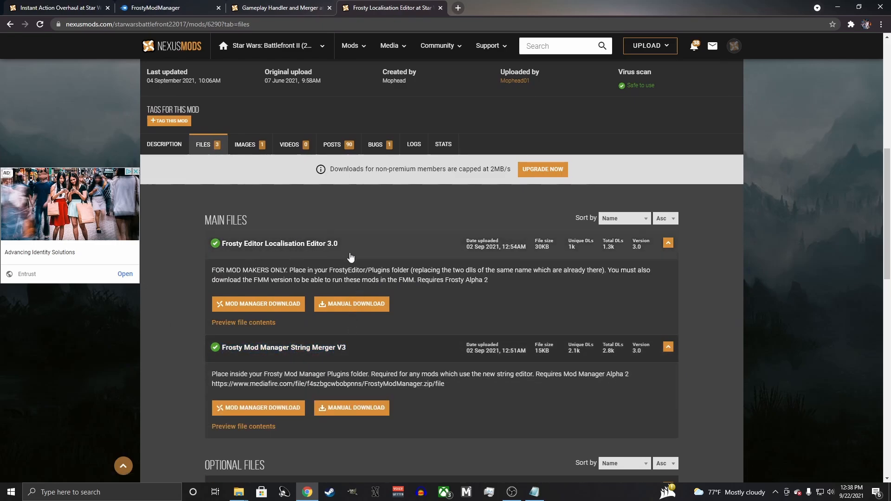
mouse_move(349, 408)
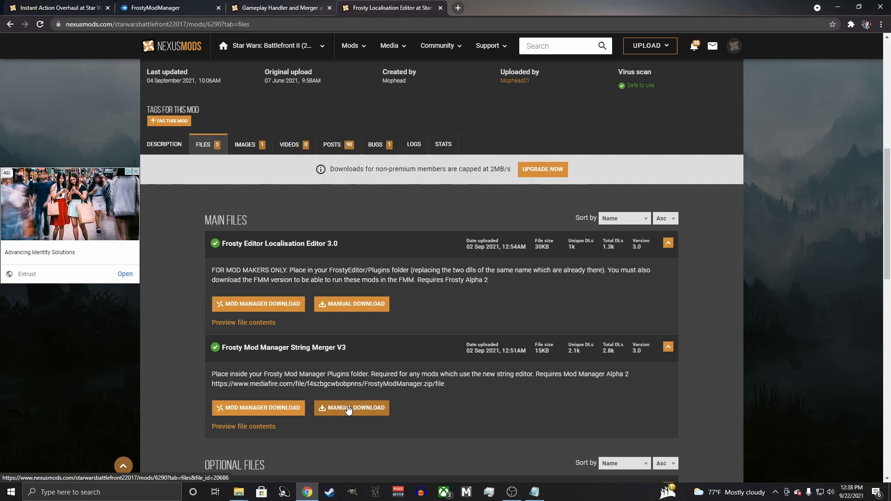
click(352, 409)
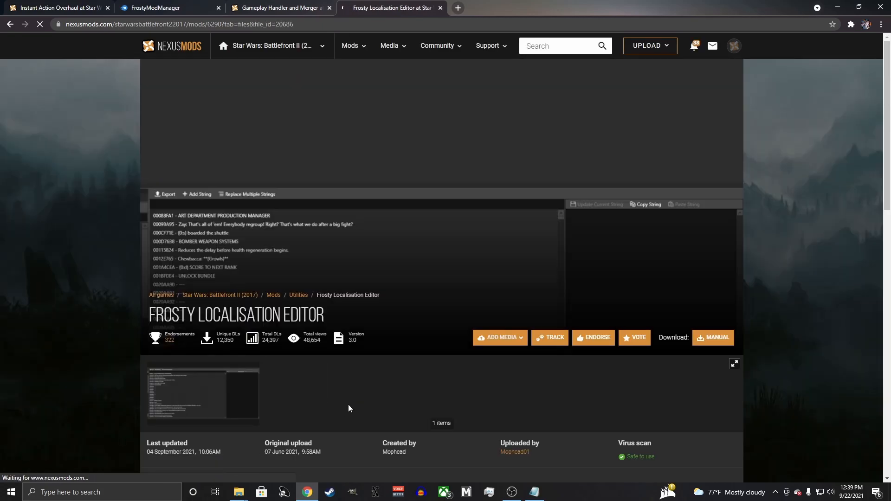
click(713, 337)
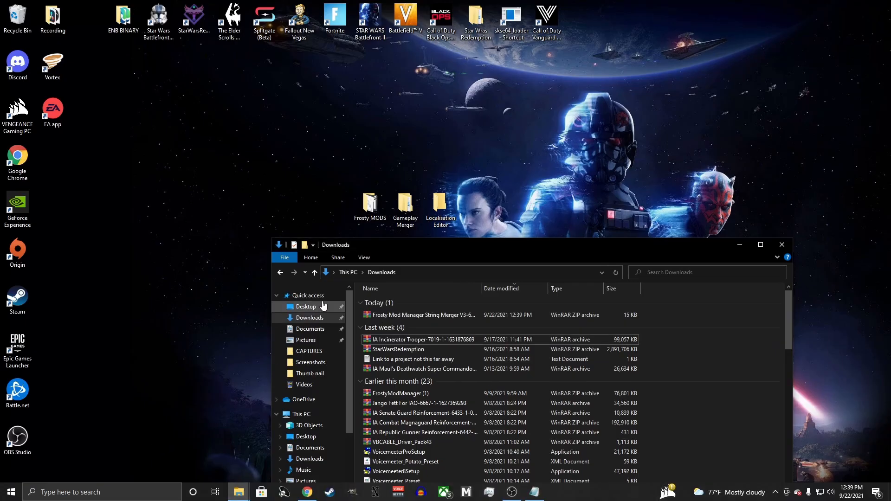
- Extract the String Merger archive in Localisation Editor and replace FsLocalizationPlugin.dll in Frosty MODS Plugins
click(423, 315)
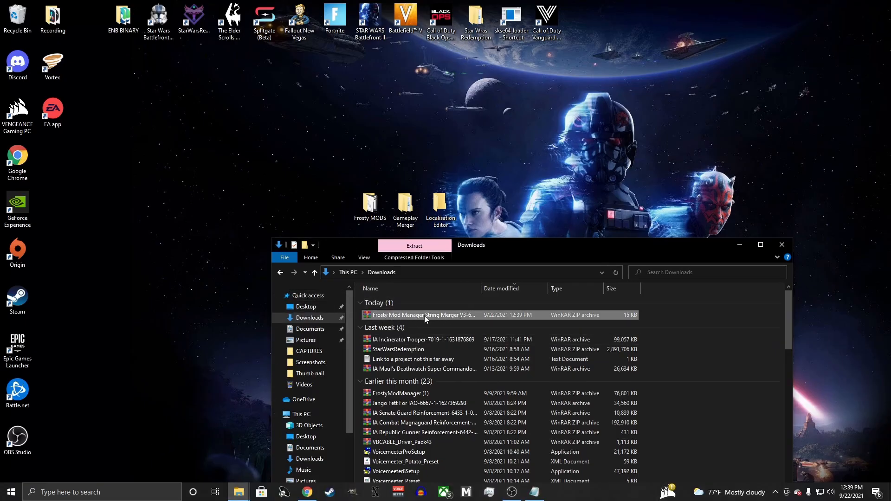
drag(425, 314, 442, 204)
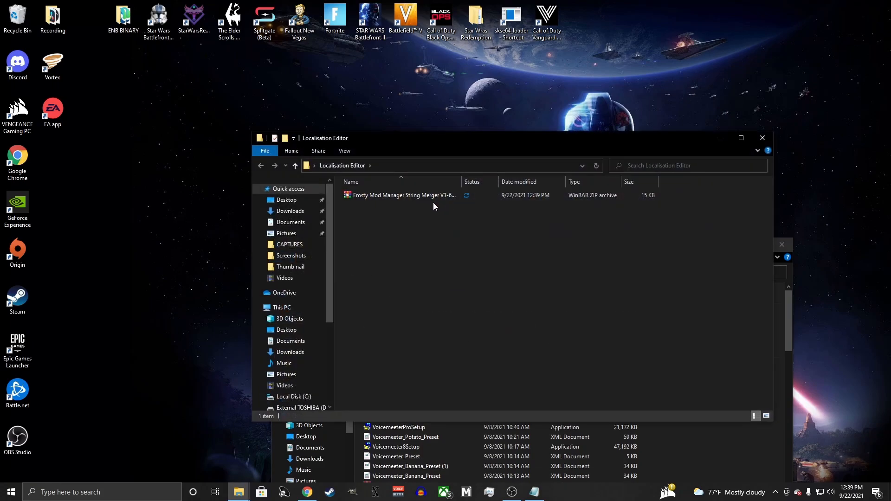
right_click(405, 195)
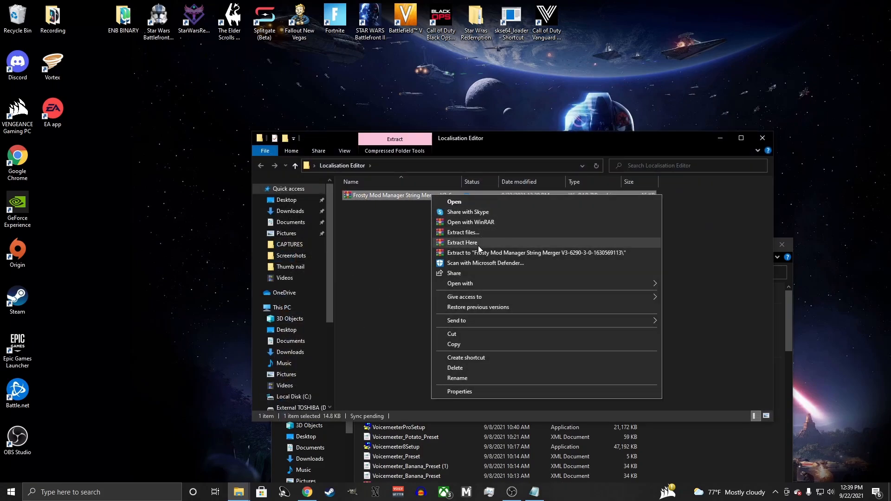
click(462, 242)
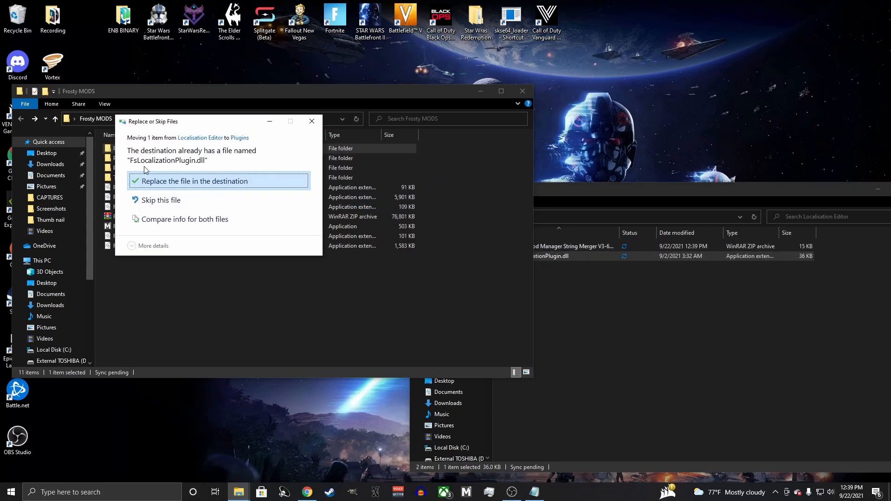
click(195, 181)
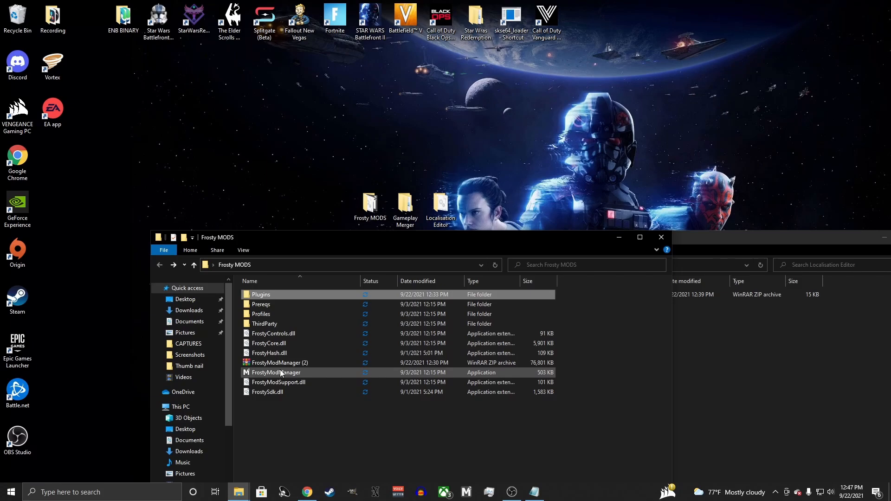
mouse_move(281, 372)
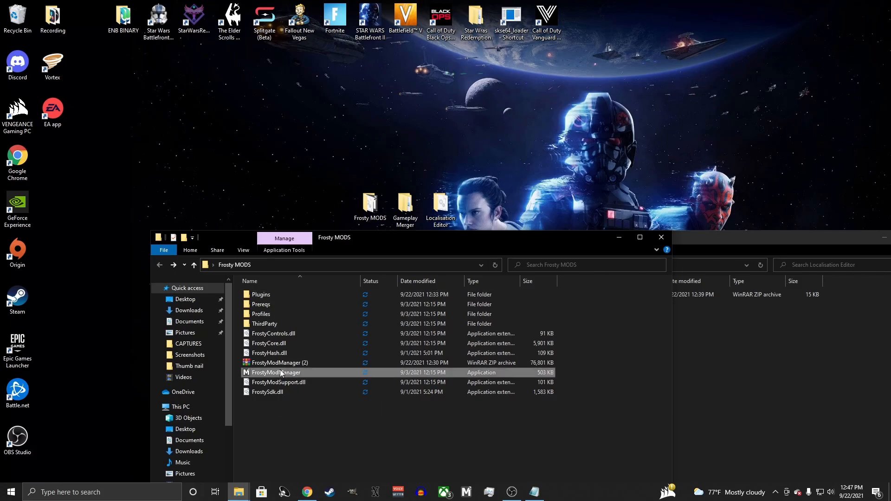
- Launch Frosty Mod Manager and browse a new game to the STAR WARS Battlefront II Origin folder
double_click(277, 373)
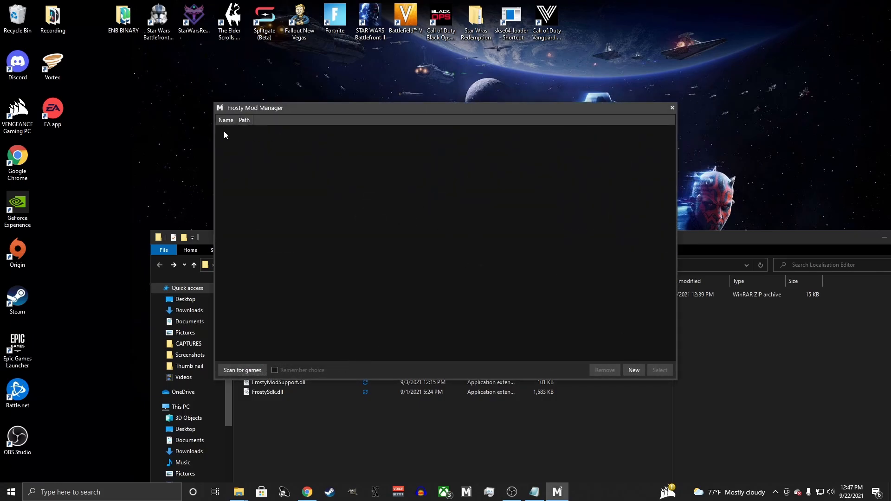
mouse_move(600, 320)
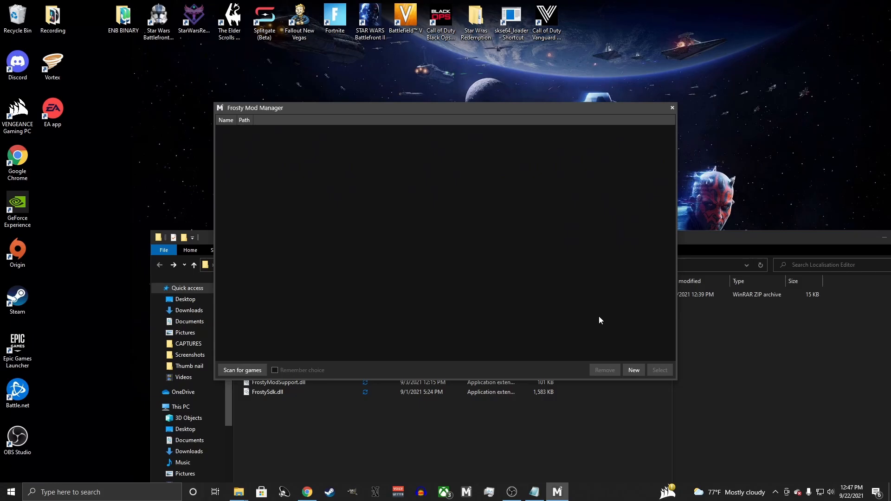
click(633, 369)
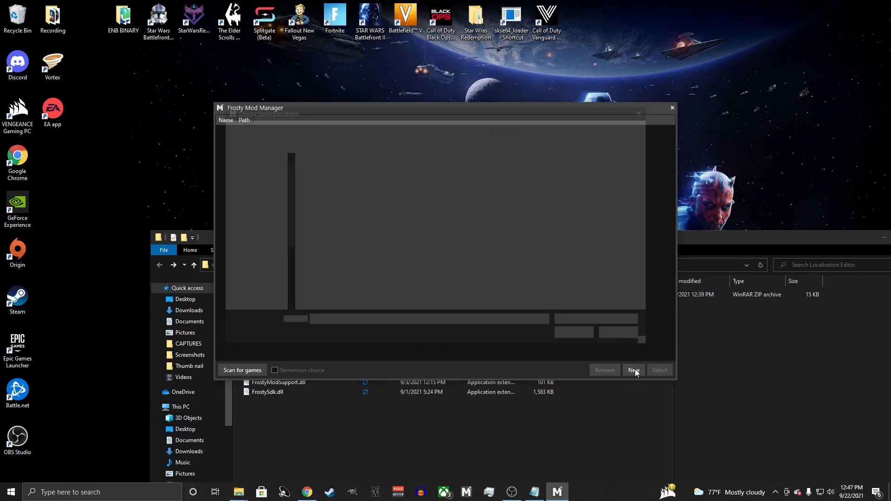
click(633, 369)
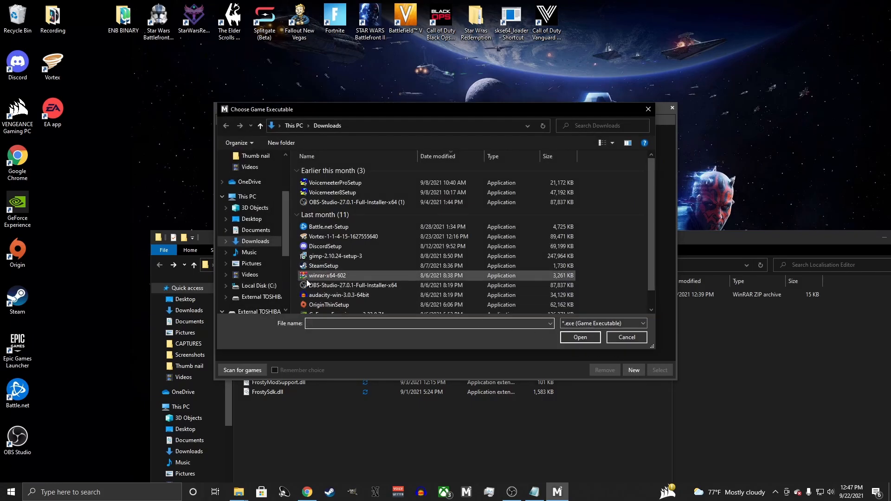
click(257, 286)
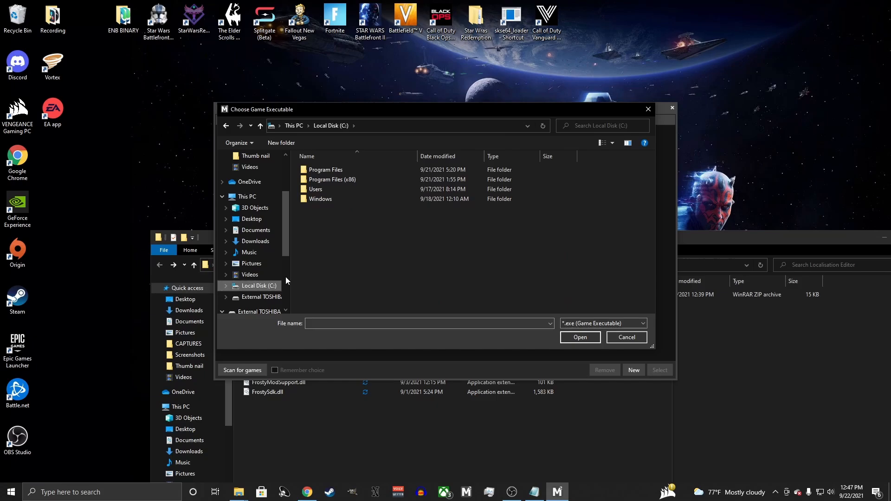
double_click(331, 179)
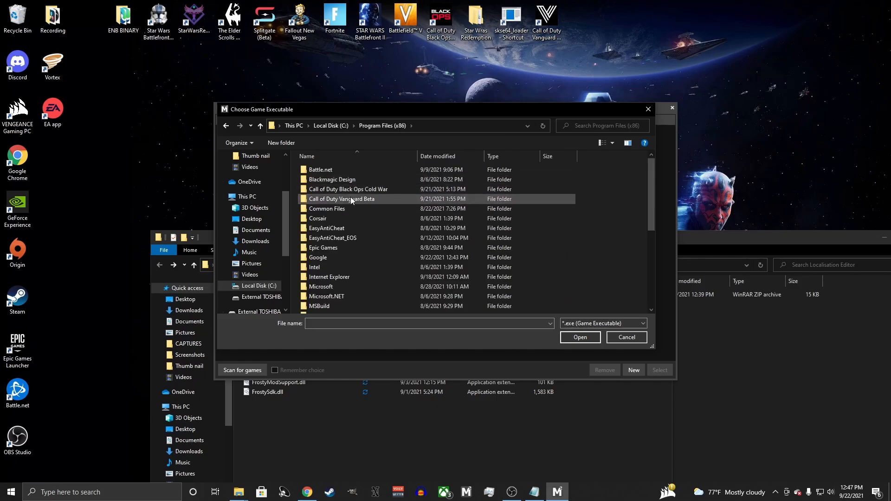
scroll(down, 3)
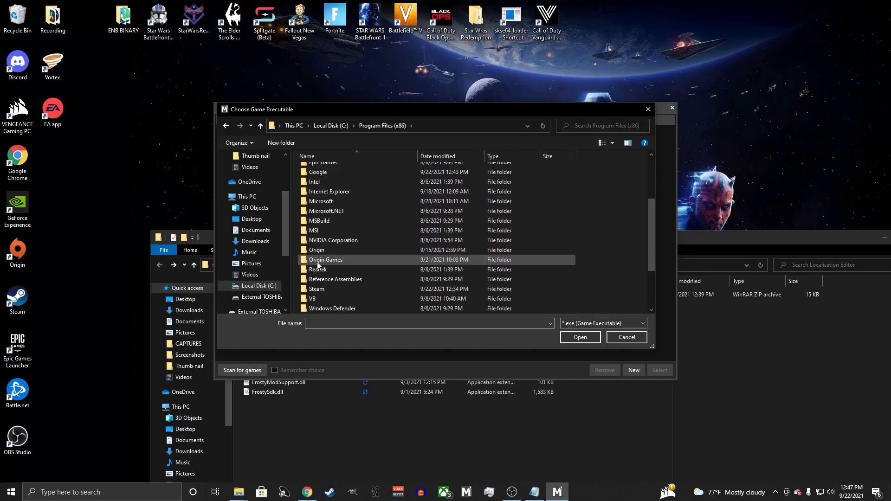
double_click(326, 260)
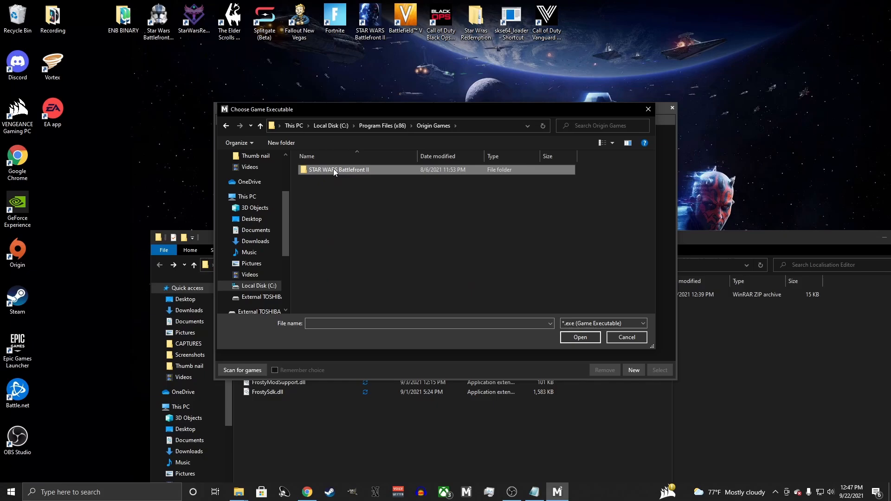
double_click(338, 169)
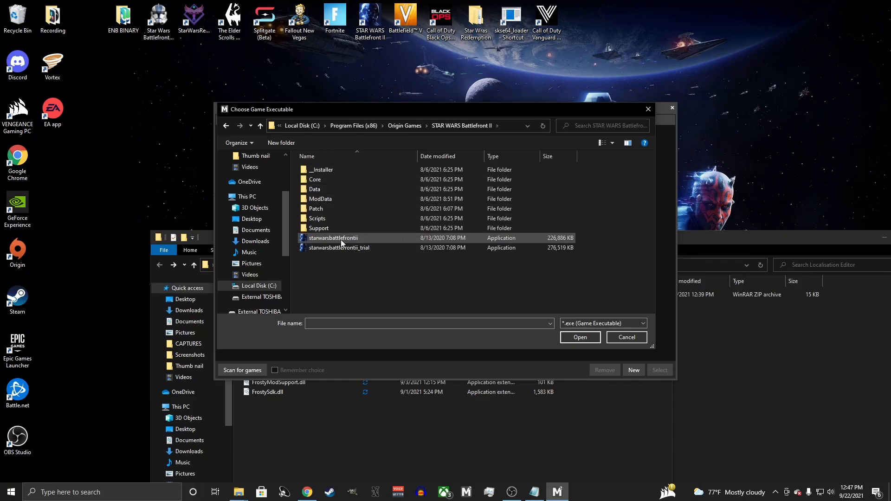
mouse_move(386, 242)
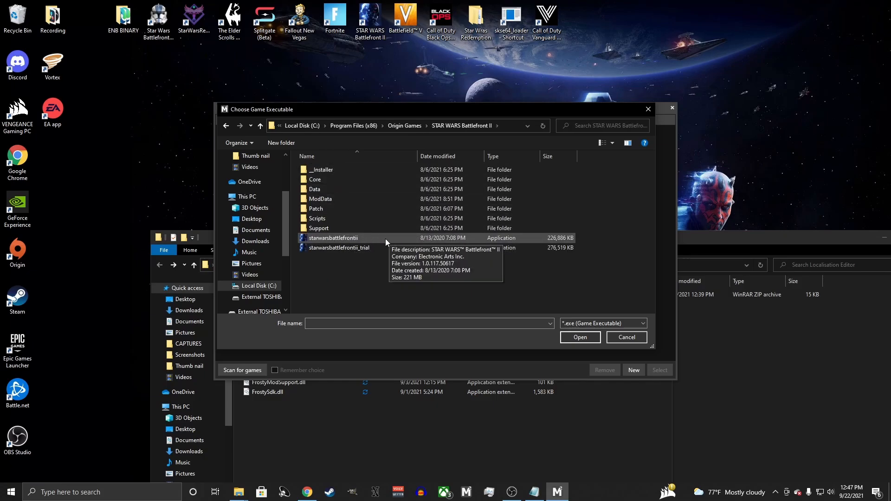
- Choose starwarsbattlefrontii.exe as the game and load Battlefront II in the manager
click(334, 238)
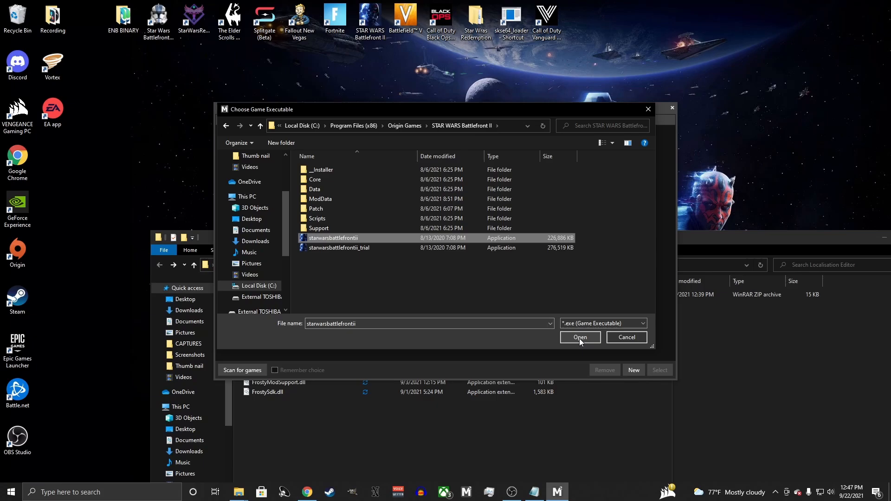
click(580, 337)
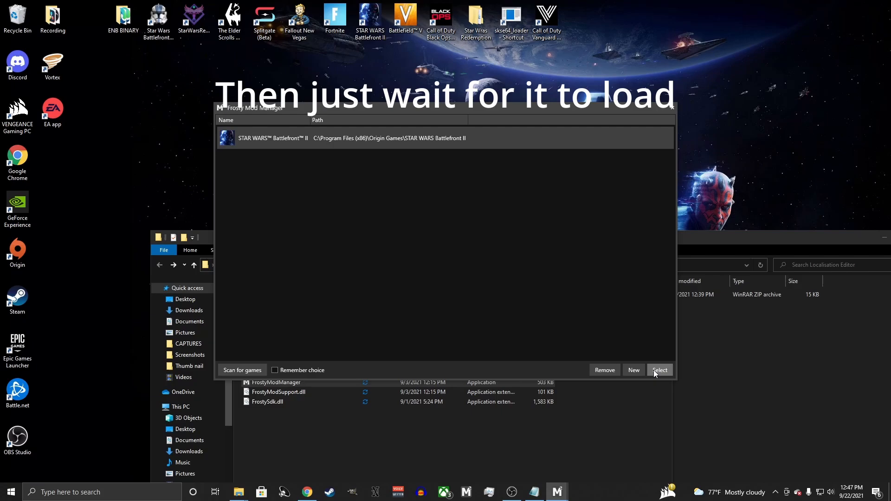
click(659, 369)
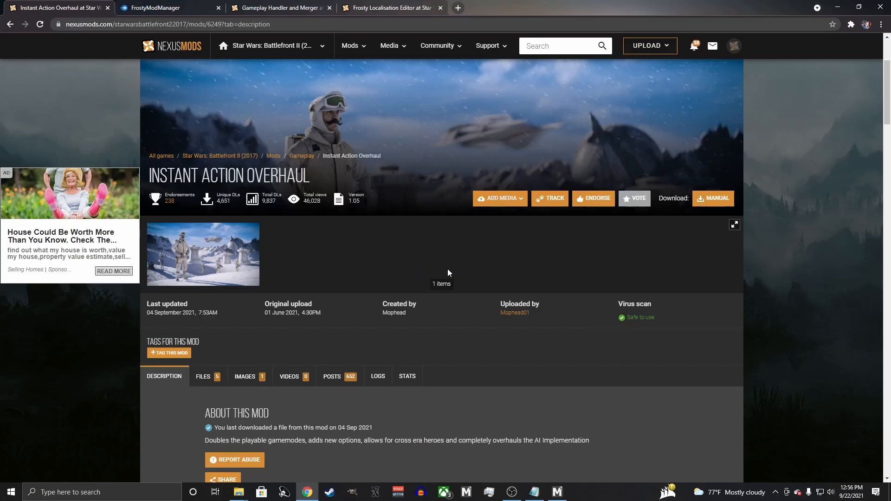
mouse_move(411, 274)
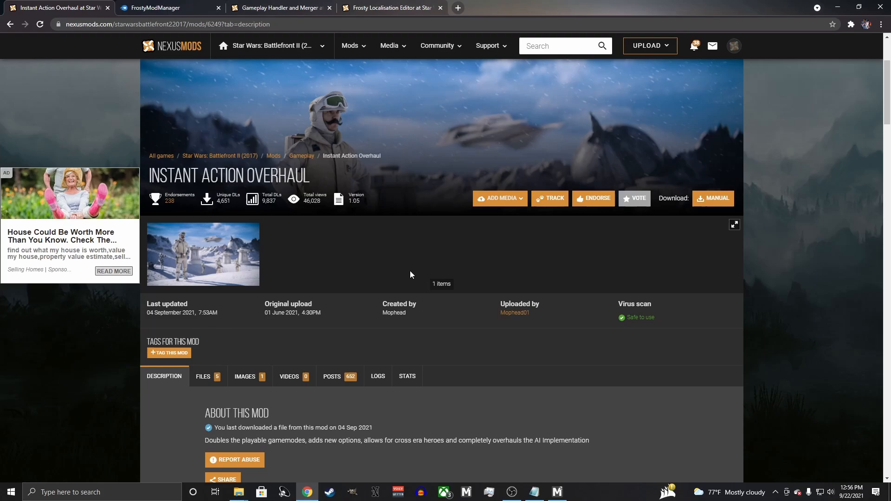
mouse_move(204, 380)
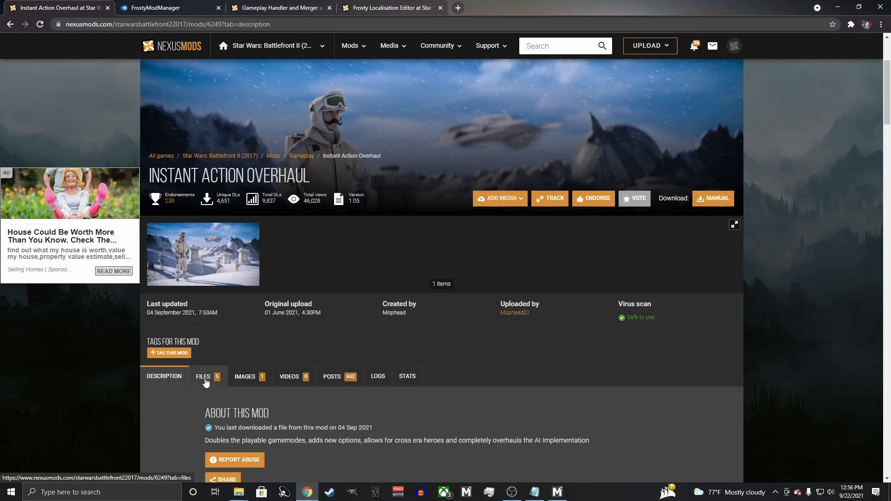
- Manually download the main Instant Action Overhaul file, accepting the required-files notice
click(202, 376)
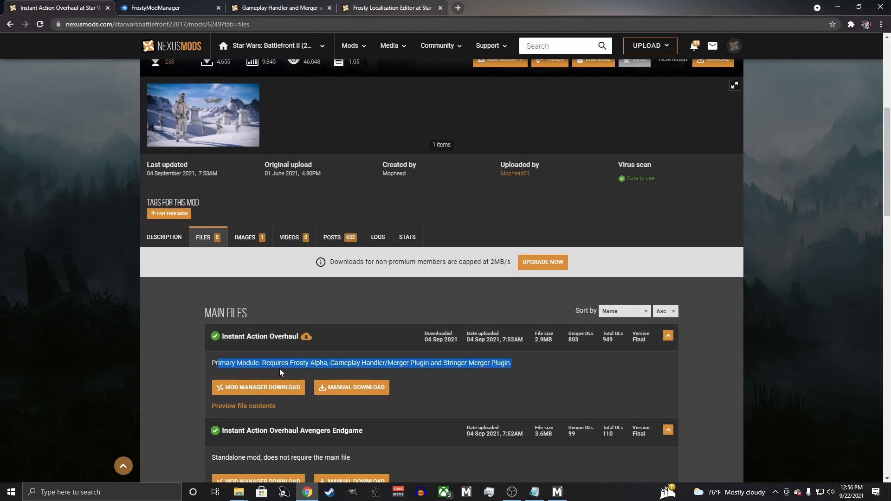
click(258, 388)
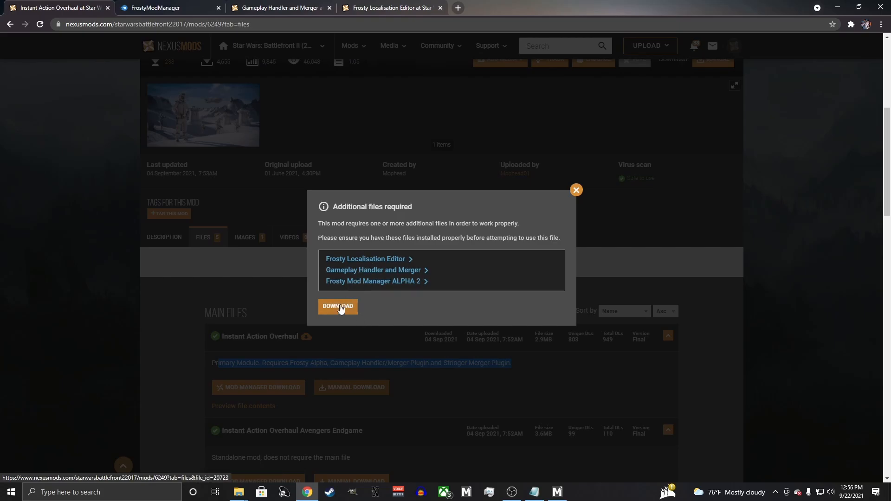
click(338, 306)
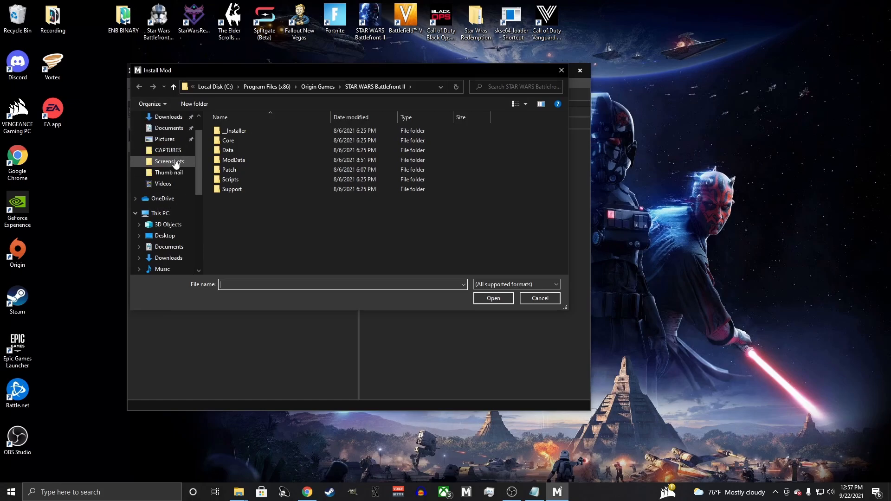
- Import the Instant Action Overhaul zip from Downloads and add it to the applied mods
click(169, 147)
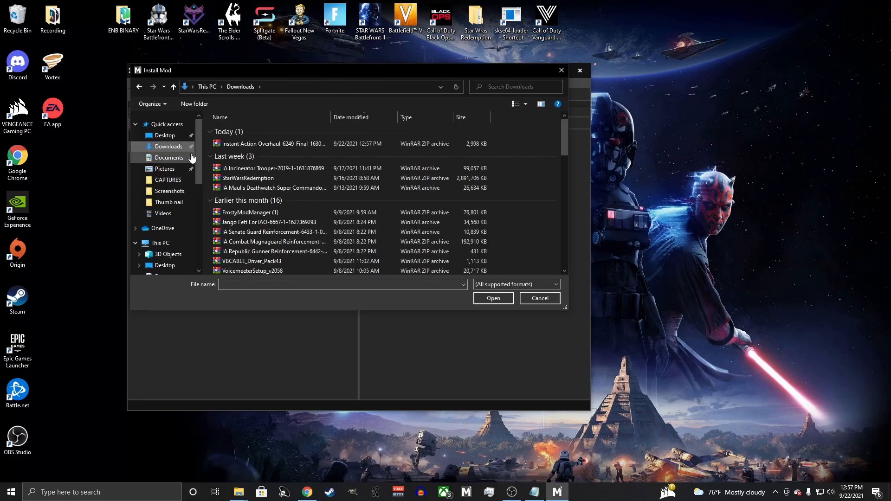
click(272, 142)
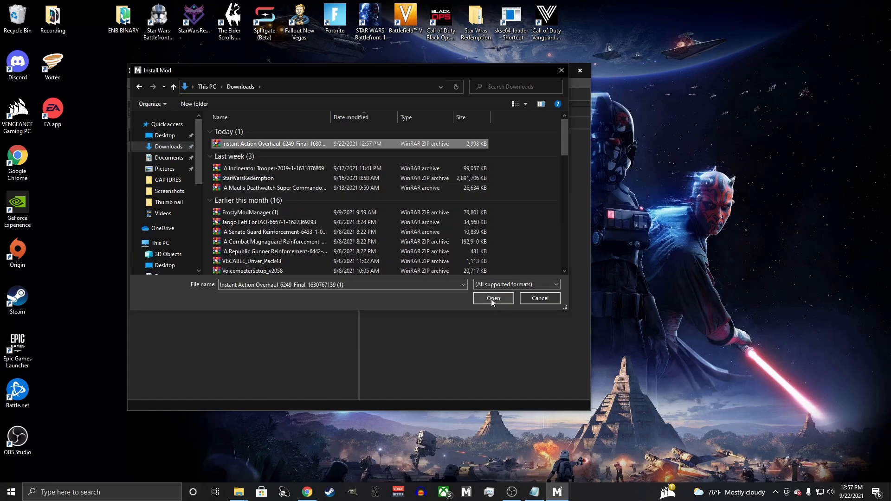
click(494, 299)
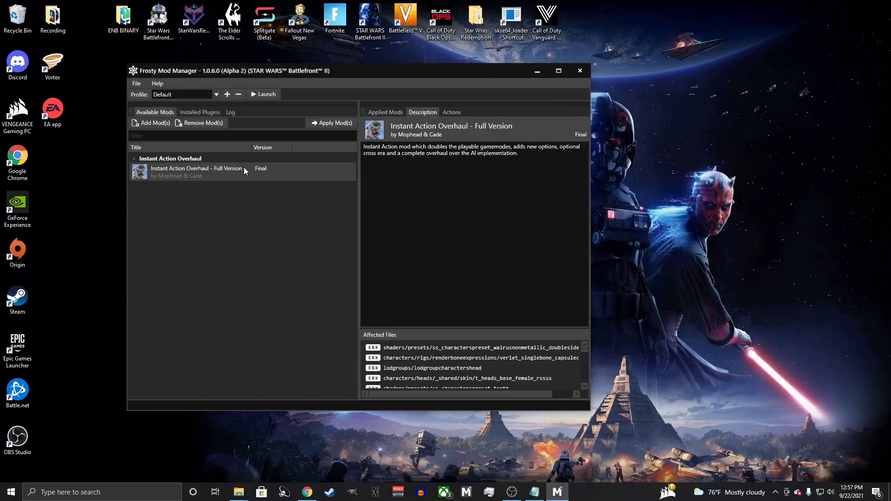
mouse_move(323, 130)
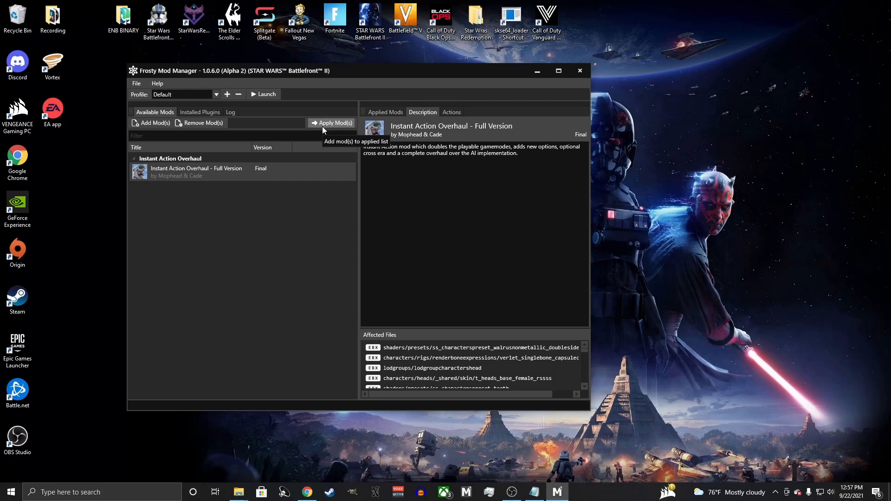
click(331, 122)
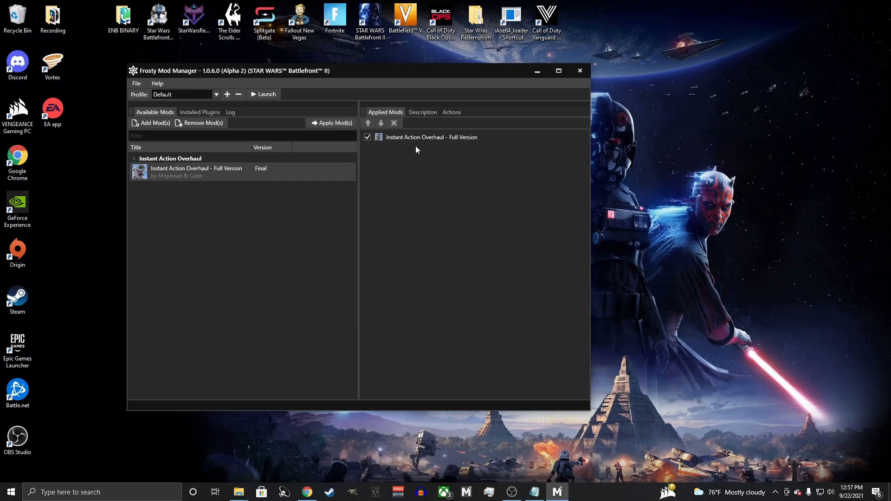
mouse_move(411, 180)
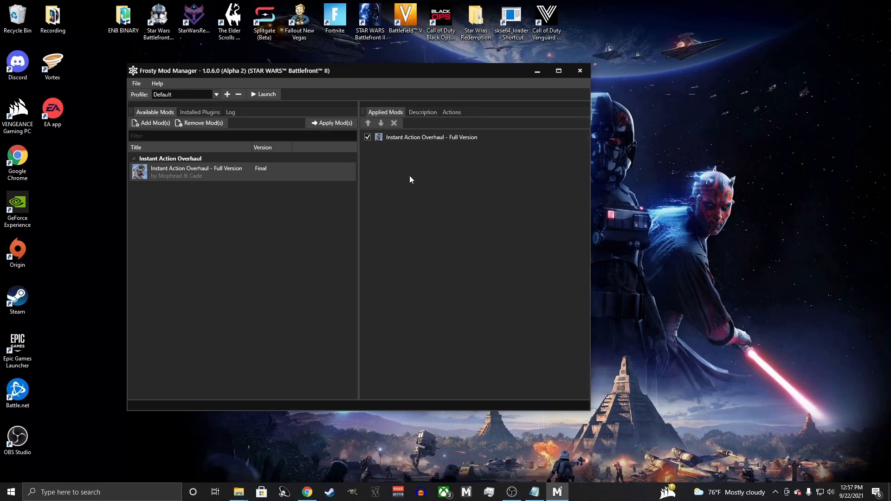
mouse_move(274, 97)
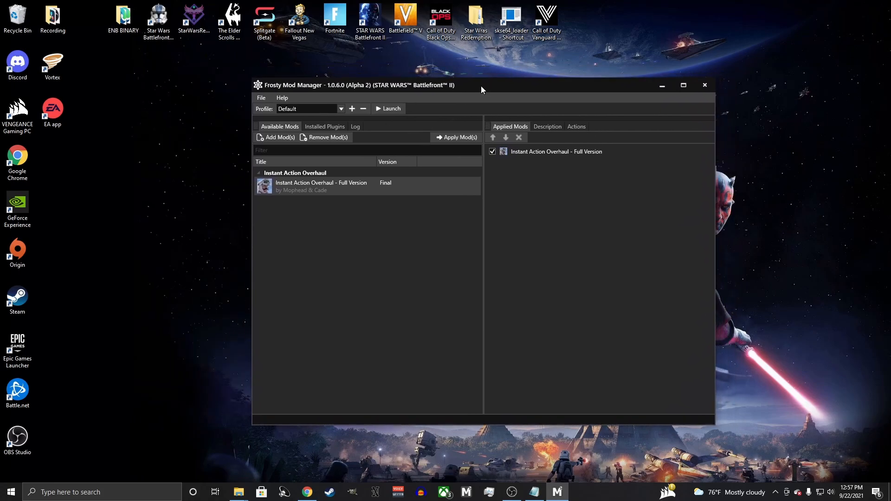
- Launch Battlefront II from Frosty with the applied overhaul loading
click(388, 108)
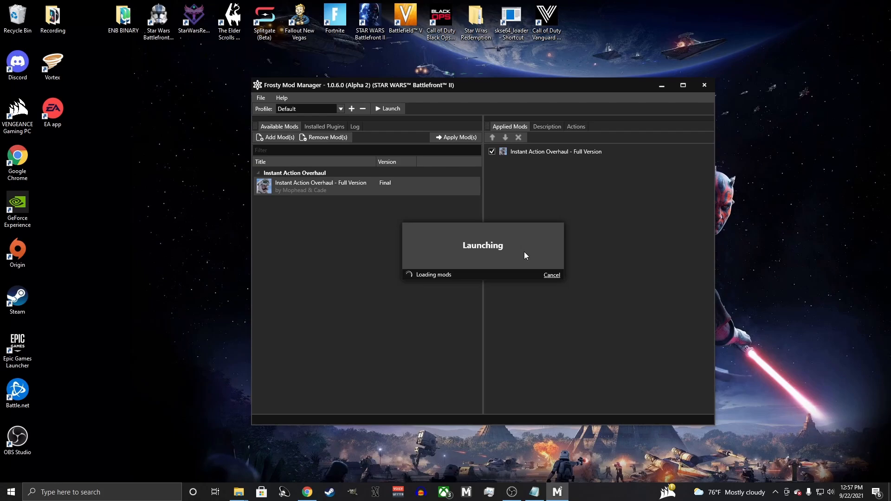
click(388, 107)
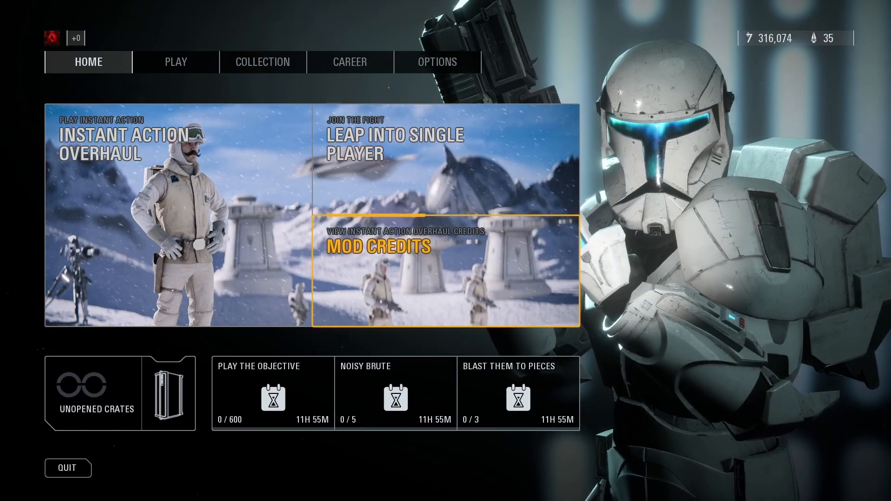
- Enter the Play Instant Action Overhaul tile to reach its modded match settings page
click(177, 61)
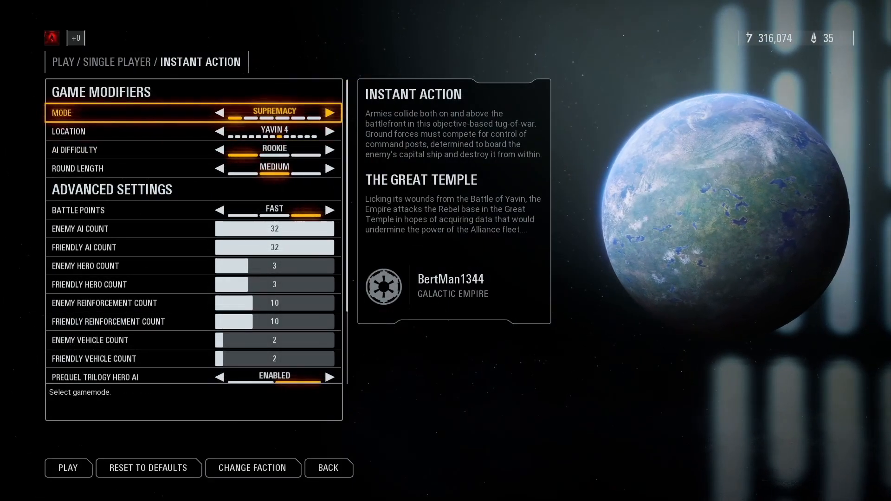
scroll(down, 3)
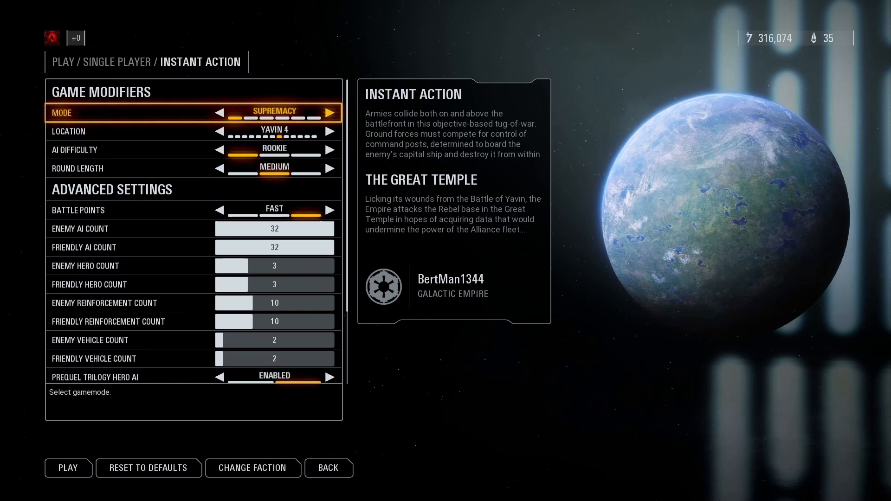
click(331, 111)
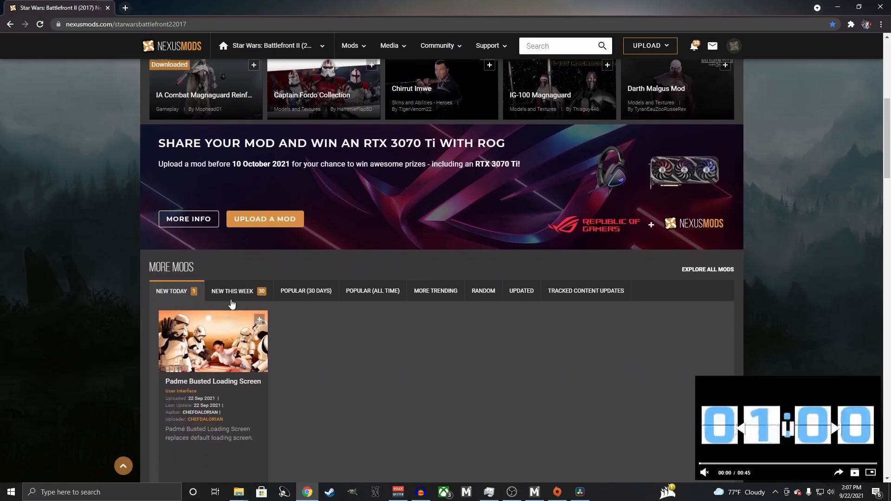
- Search Nexus Mods for 'jango fett' and go to the IA Jango Fett mod page
click(232, 291)
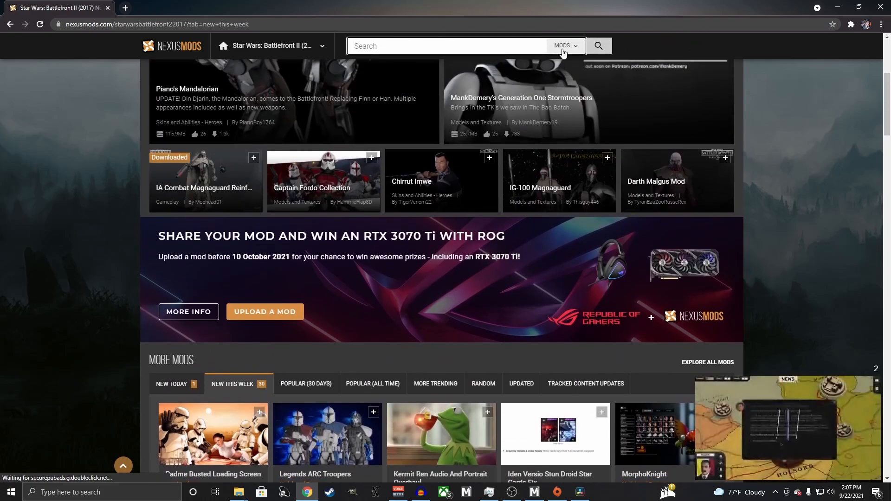
text(jango fett)
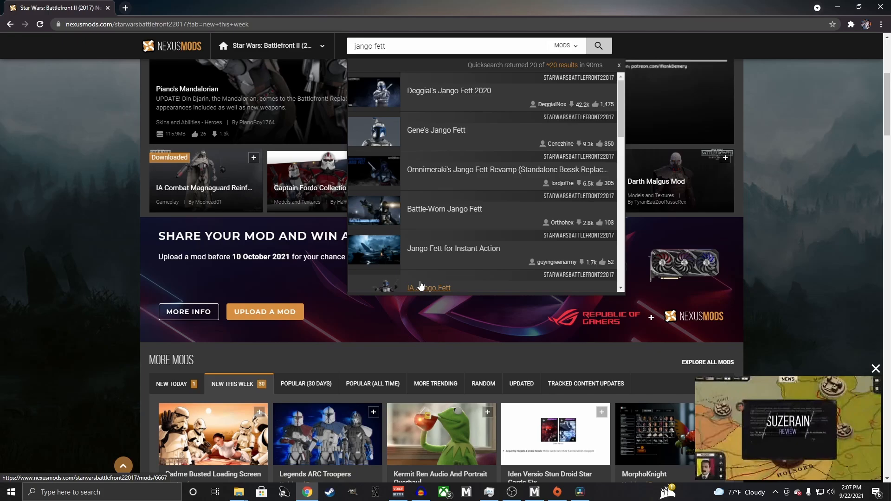
click(429, 287)
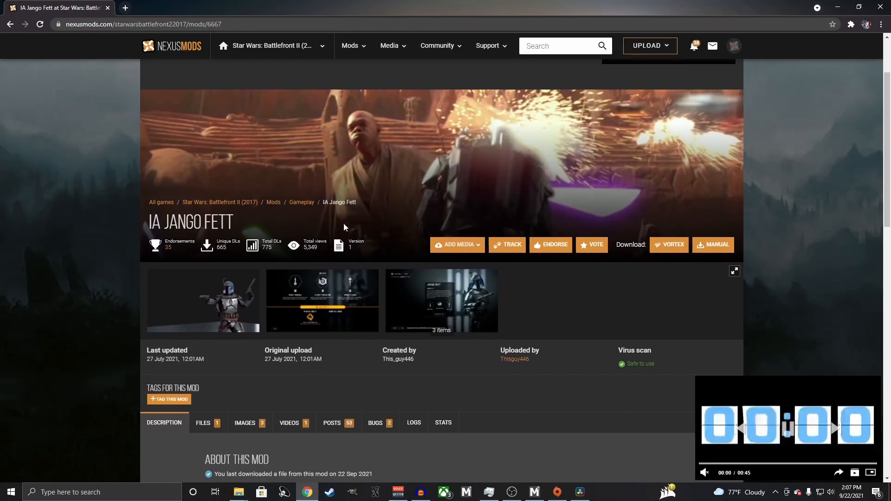
scroll(down, 3)
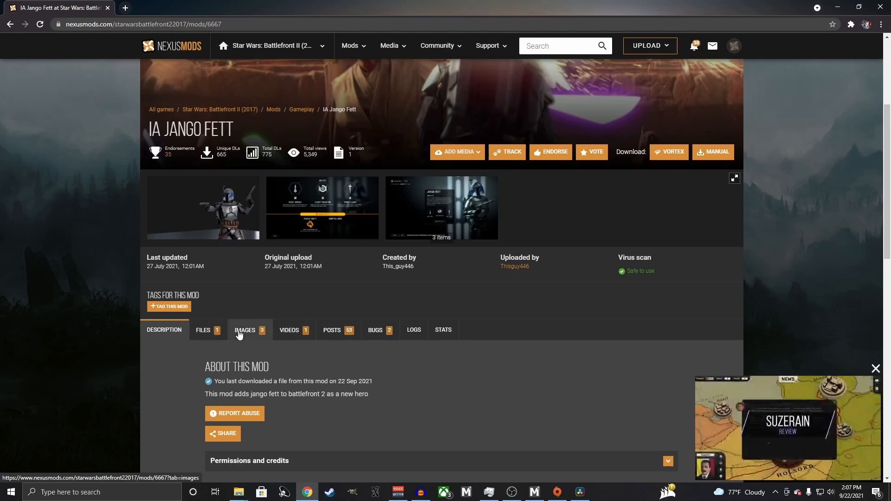
- Manually download the Jango Fett For IAO file using the free Slow Download option
click(202, 330)
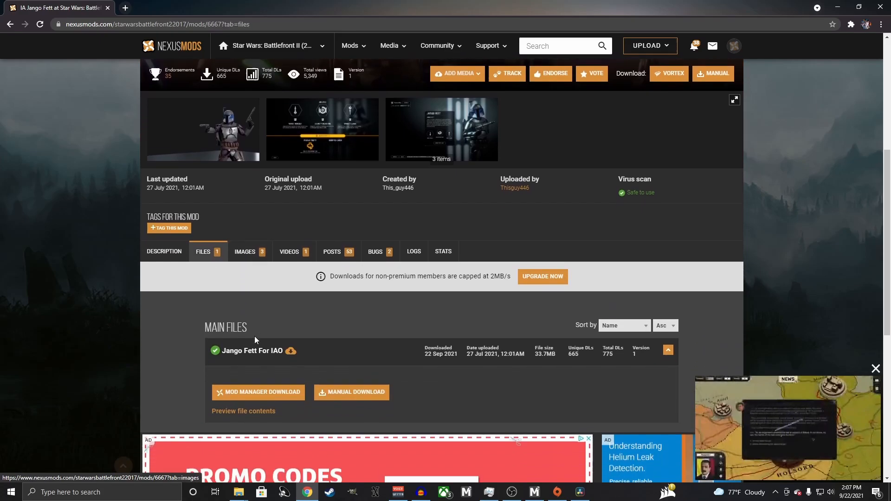
click(351, 391)
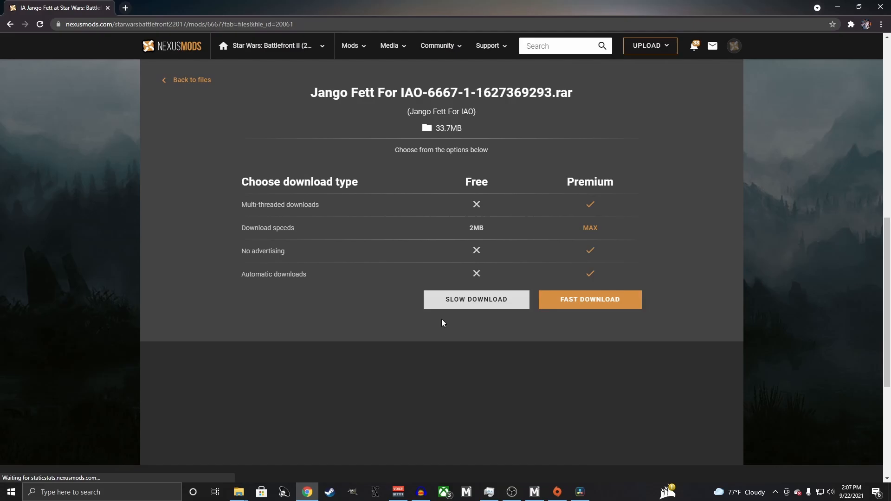
click(476, 299)
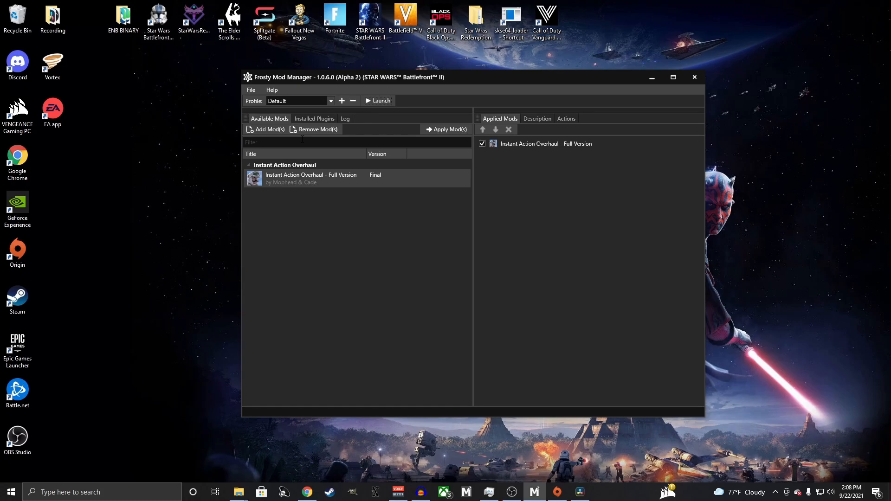
- Import the newest Jango Fett archive, apply it with the overhaul, and launch the game
click(264, 129)
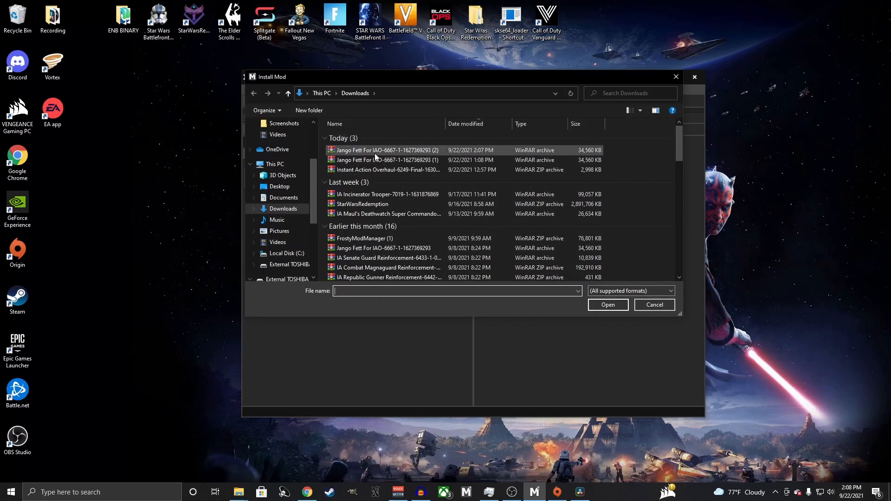
click(388, 150)
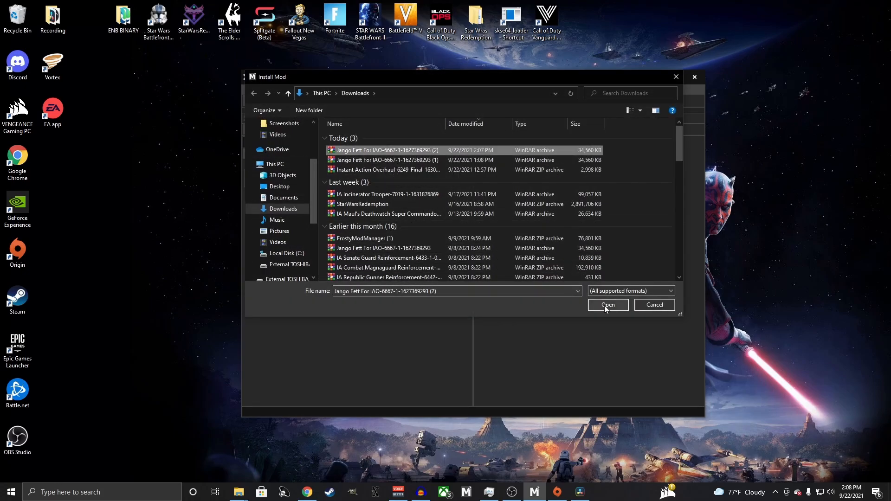
click(608, 304)
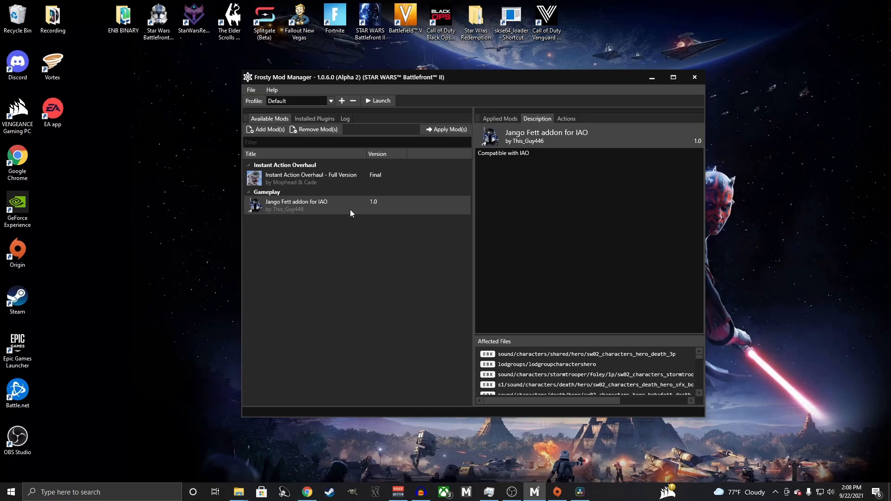
click(499, 119)
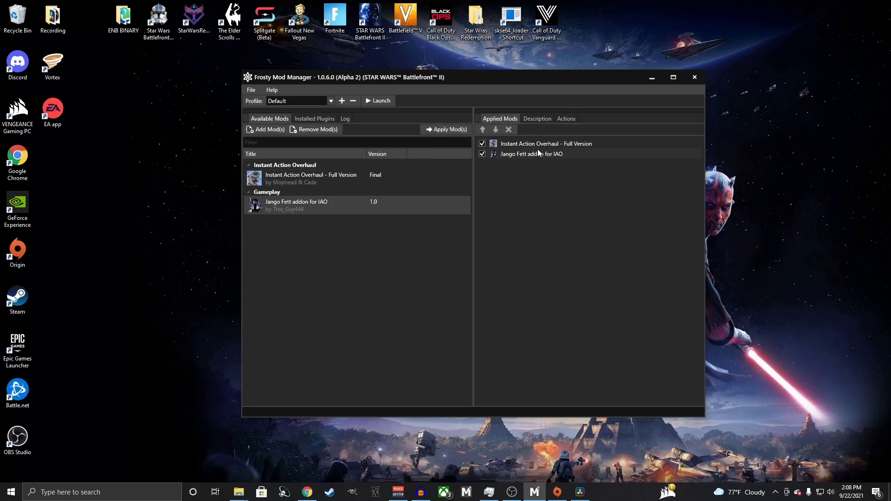
mouse_move(511, 197)
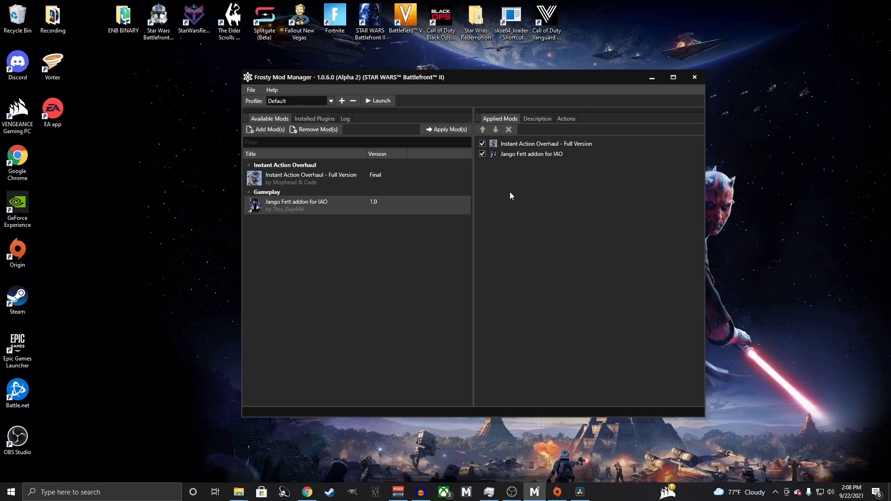
click(377, 100)
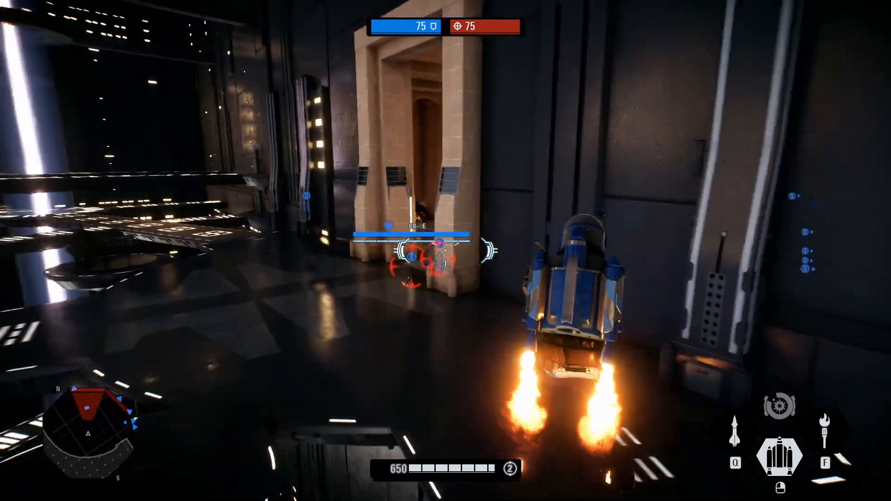